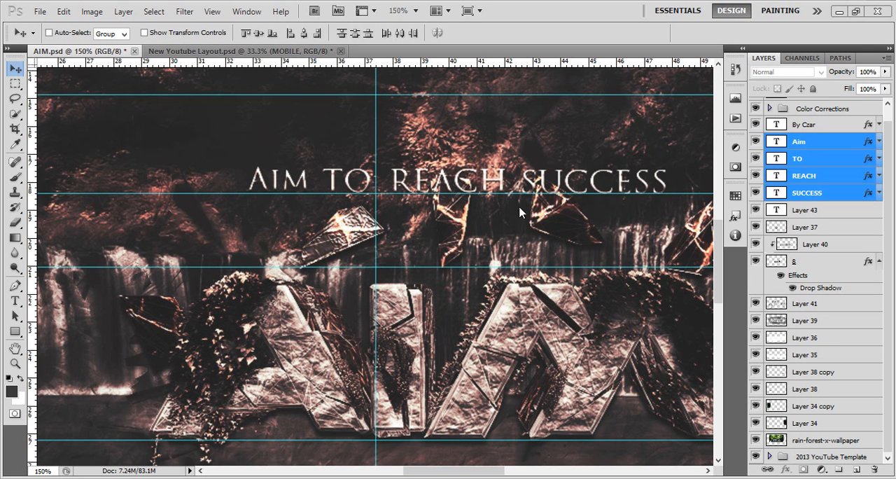
pyautogui.moveTo(84, 135)
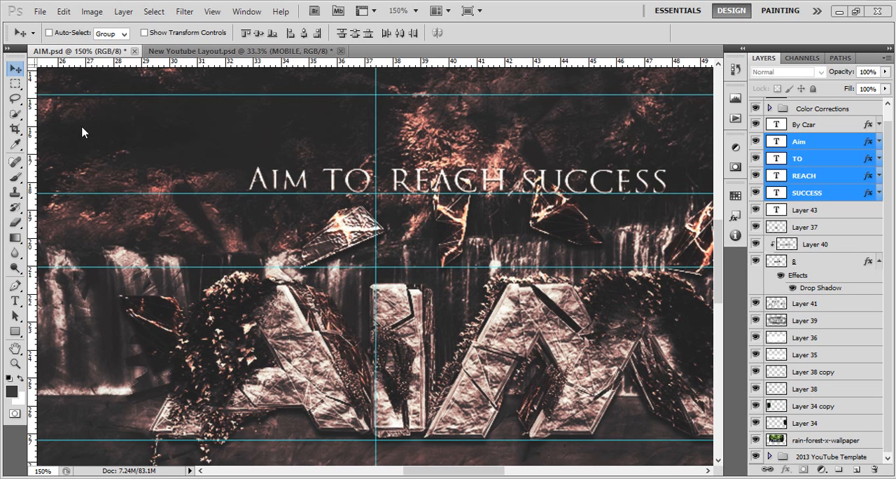
pyautogui.moveTo(525, 205)
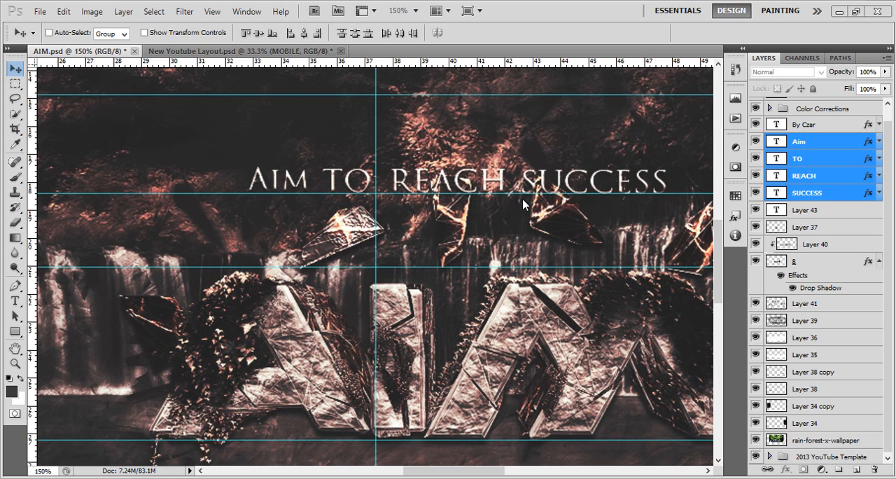
pyautogui.moveTo(275, 190)
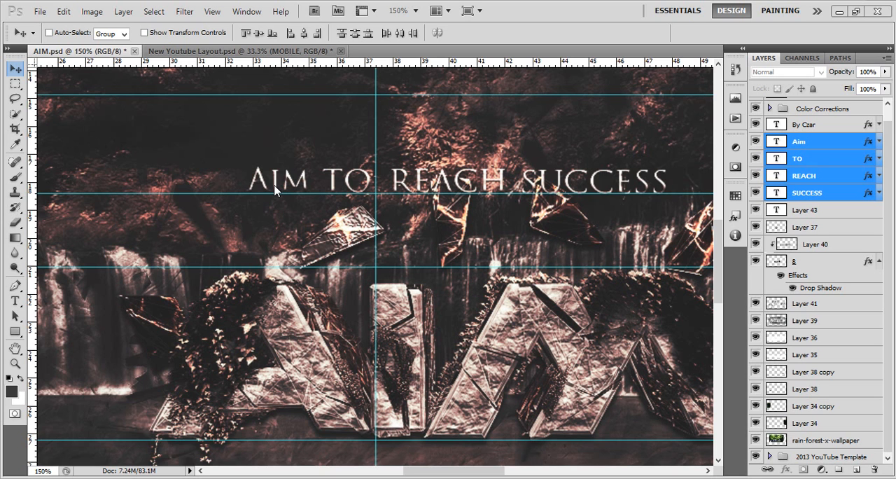
pyautogui.moveTo(550, 185)
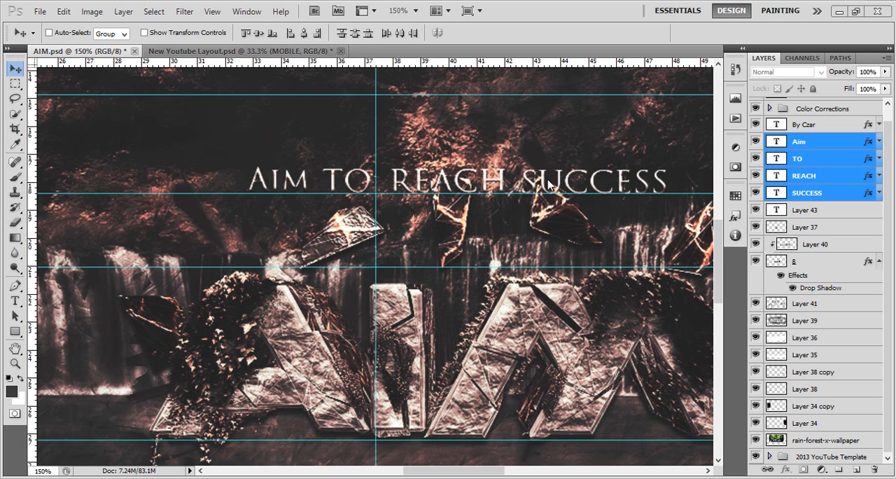
pyautogui.moveTo(220, 89)
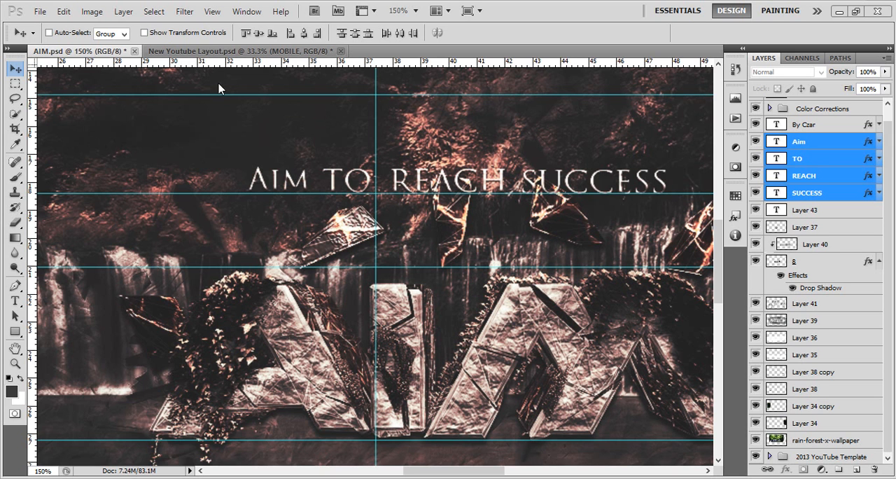
pyautogui.moveTo(135, 128)
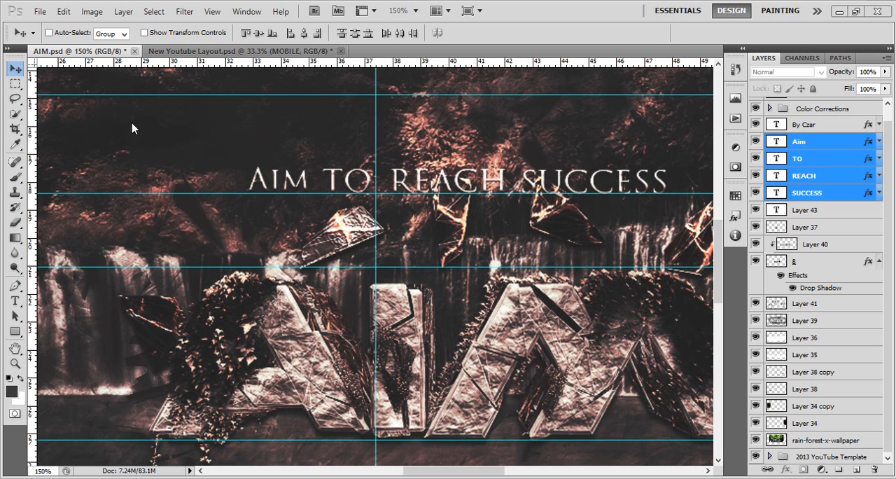
pyautogui.moveTo(42, 10)
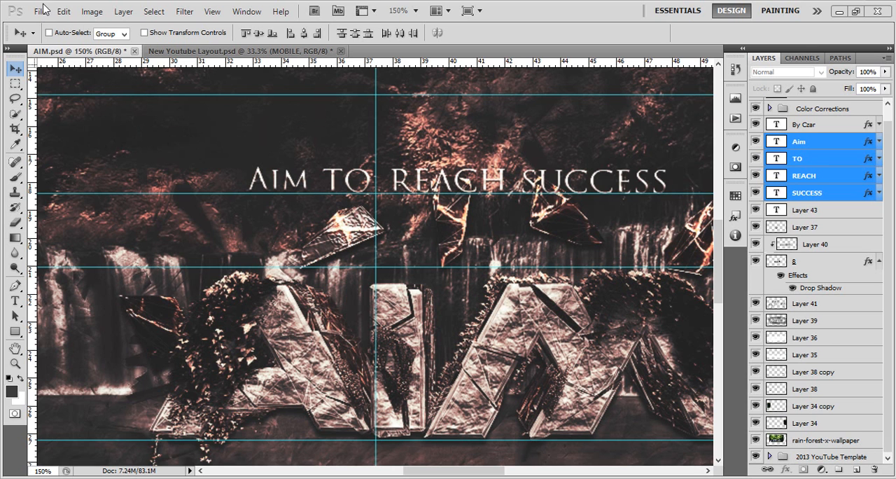
# Open Save for Web & Devices for the forest artwork, showing PNG-24 at 2120 × 1193 pixels
pyautogui.click(40, 11)
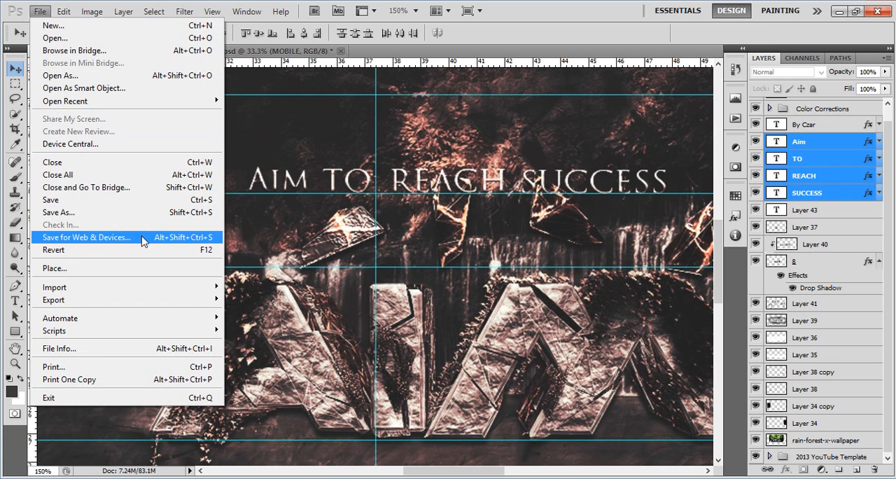
pyautogui.click(87, 237)
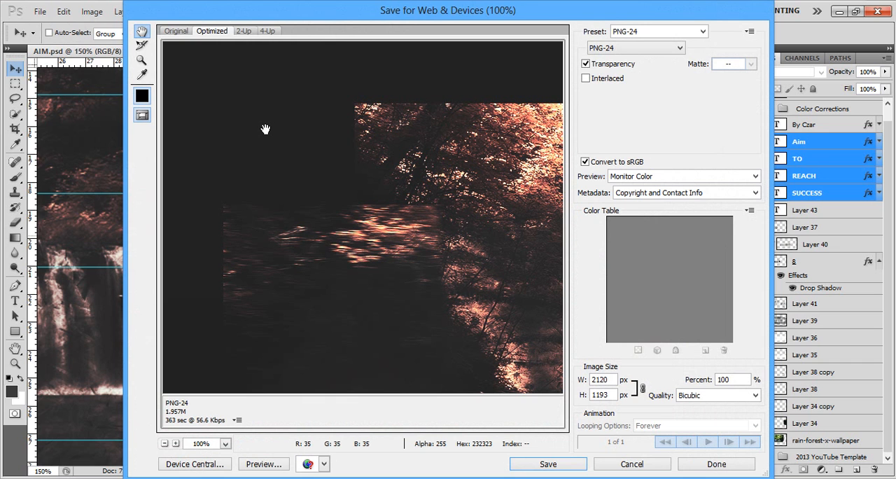
pyautogui.click(657, 31)
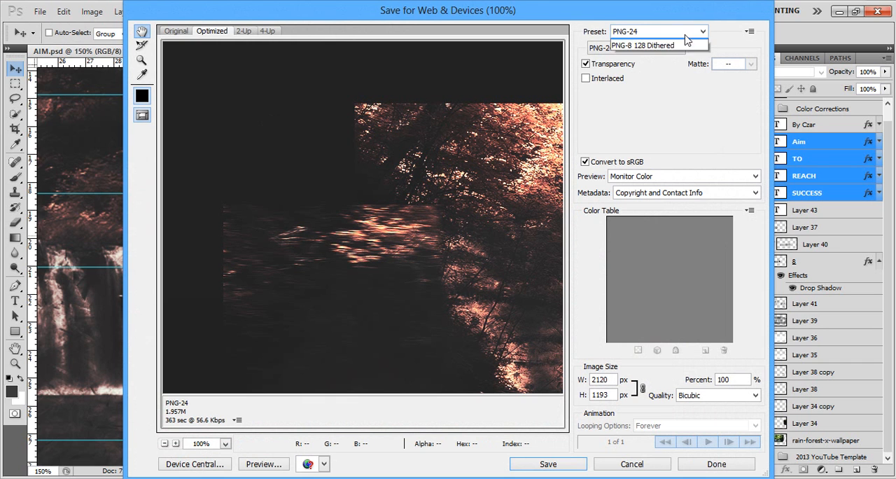
pyautogui.click(701, 30)
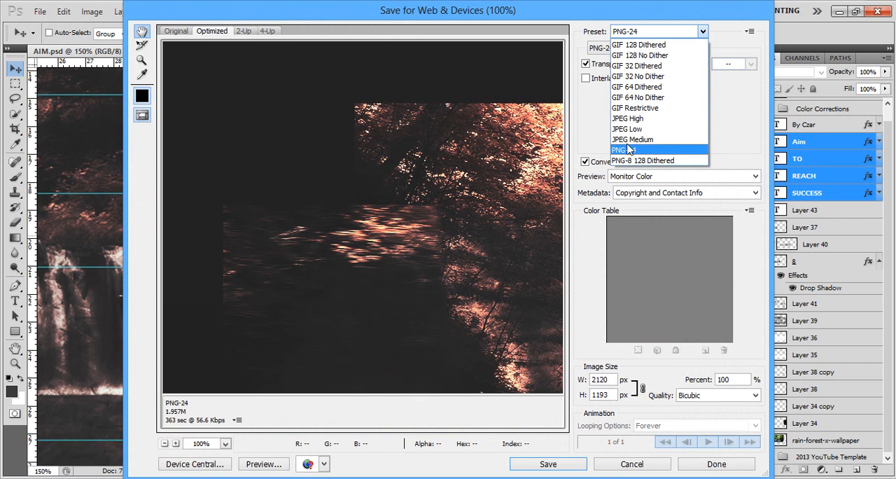
pyautogui.click(621, 149)
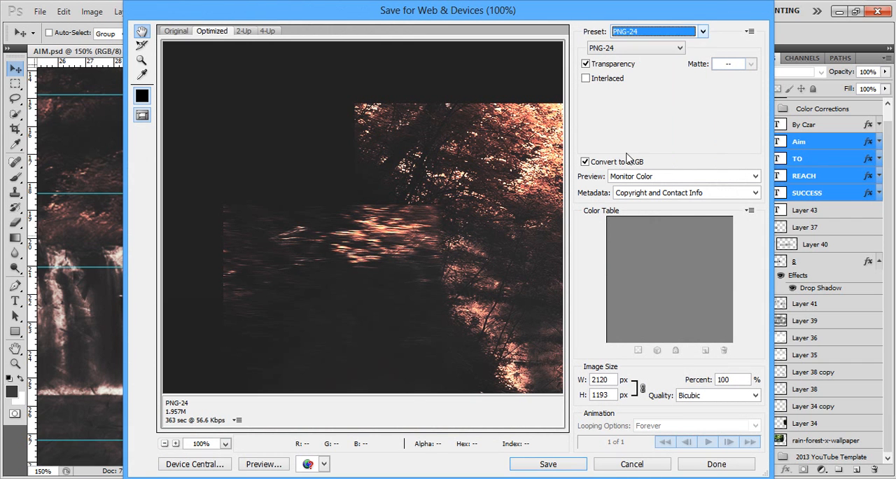
pyautogui.moveTo(574, 81)
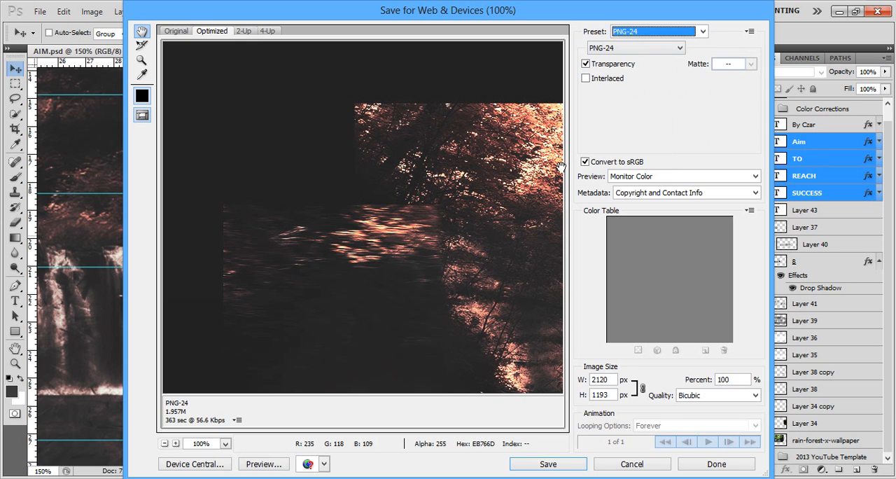
pyautogui.moveTo(207, 386)
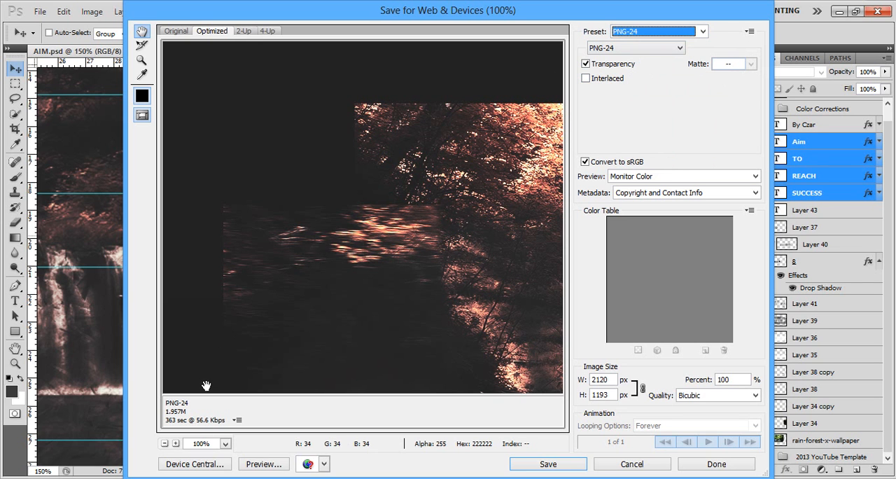
pyautogui.moveTo(186, 419)
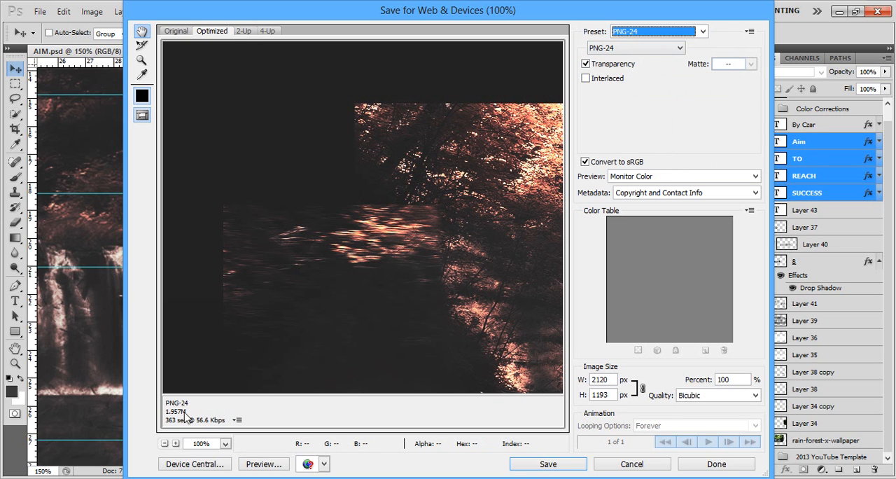
pyautogui.moveTo(196, 408)
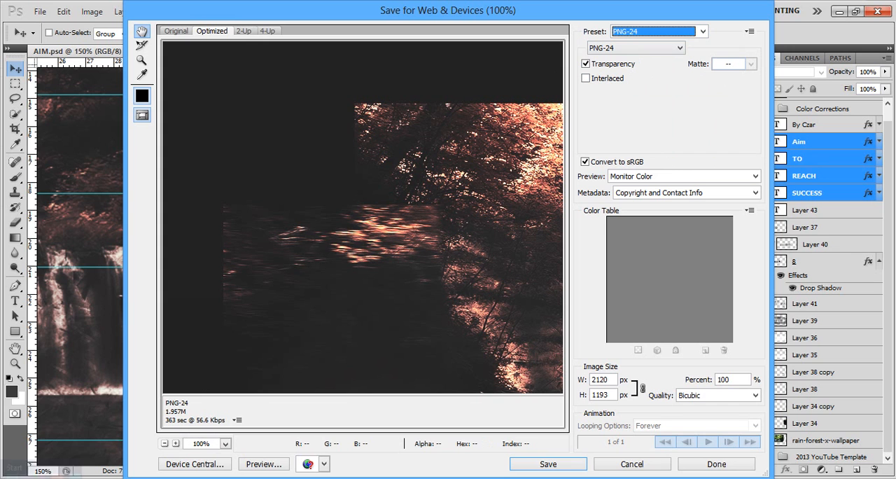
pyautogui.moveTo(211, 382)
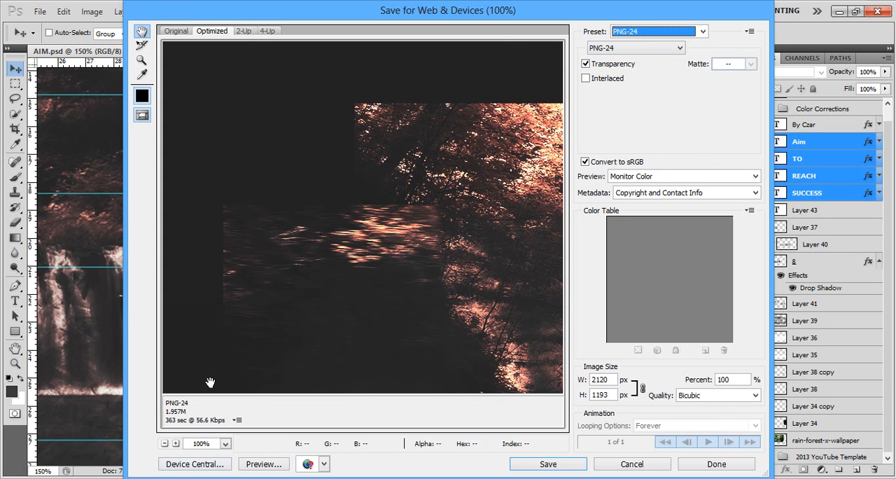
pyautogui.moveTo(634, 39)
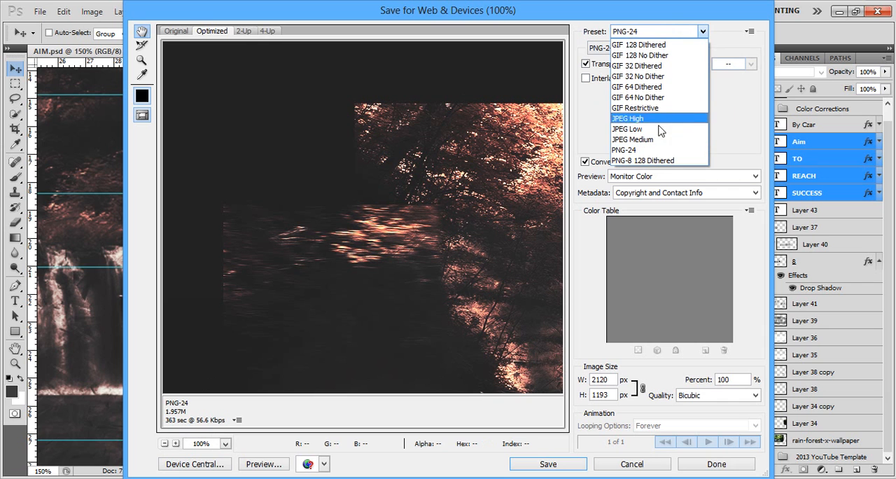
# Apply the JPEG High preset and try quality 100, 74, 53 and 0, comparing file sizes
pyautogui.click(628, 118)
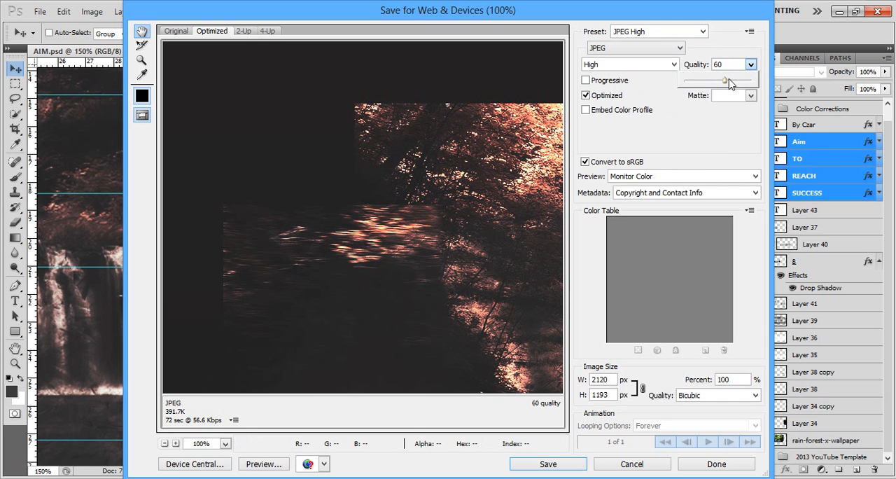
pyautogui.moveTo(726, 80); pyautogui.dragTo(753, 79)
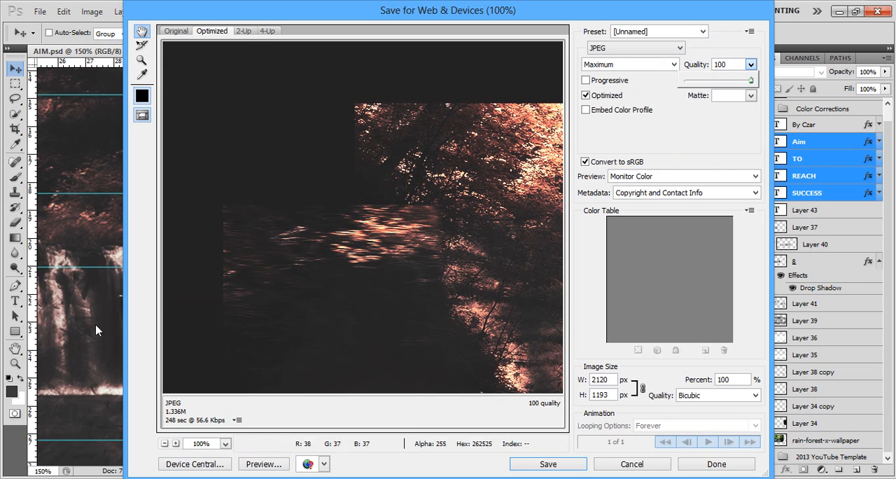
pyautogui.moveTo(679, 180)
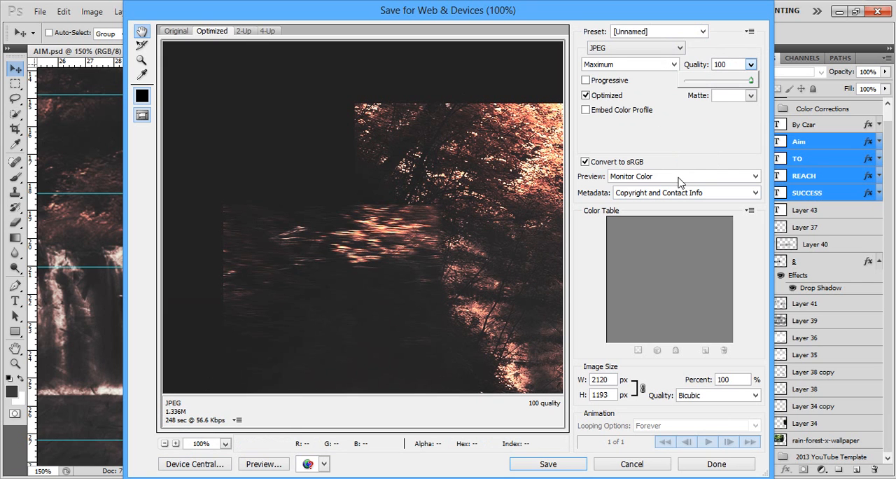
pyautogui.moveTo(736, 79); pyautogui.dragTo(734, 83)
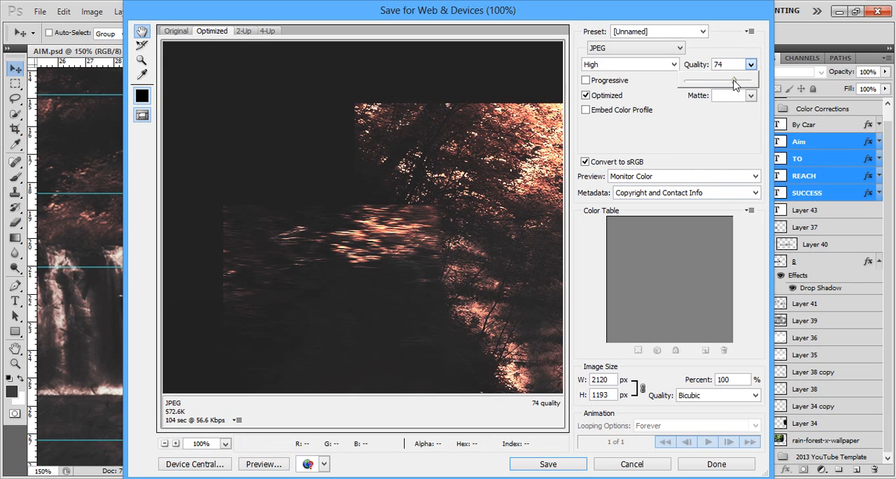
pyautogui.moveTo(735, 82); pyautogui.dragTo(719, 82)
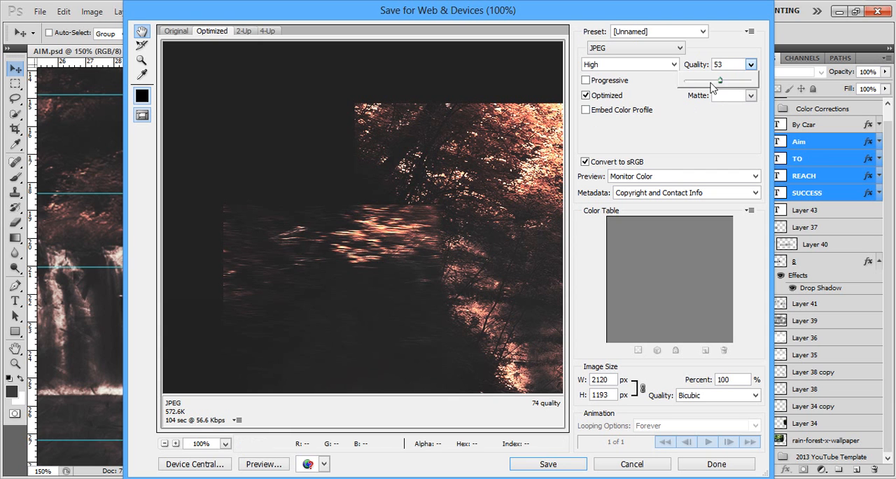
pyautogui.moveTo(720, 80); pyautogui.dragTo(684, 79)
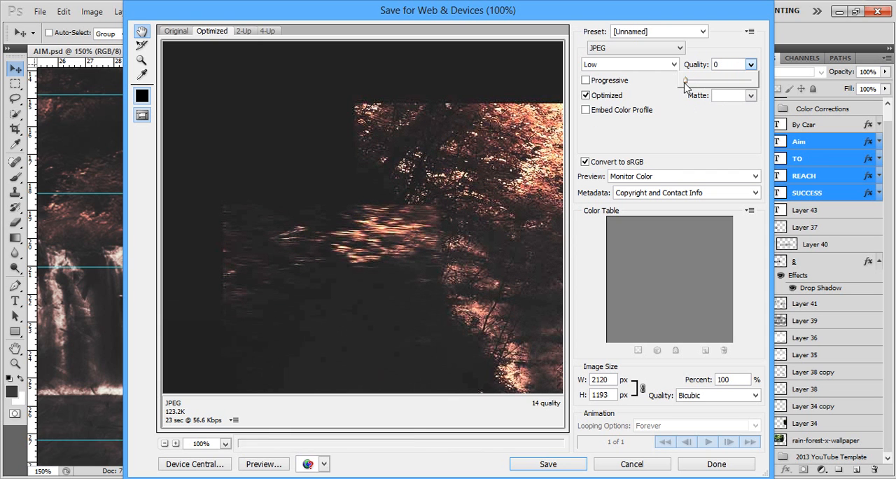
pyautogui.moveTo(686, 79); pyautogui.dragTo(749, 79)
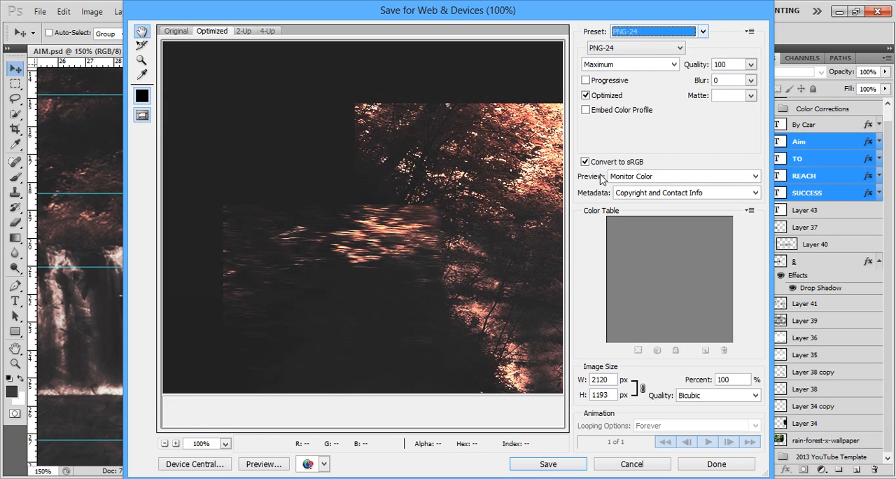
pyautogui.moveTo(401, 251)
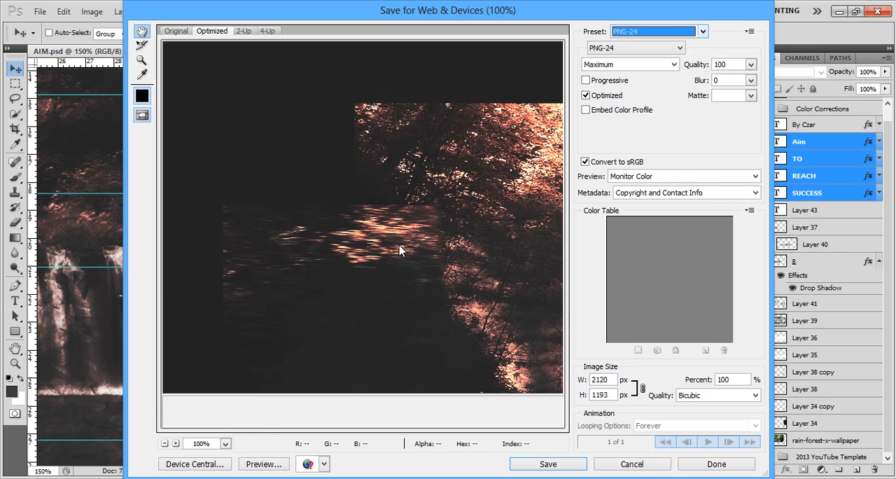